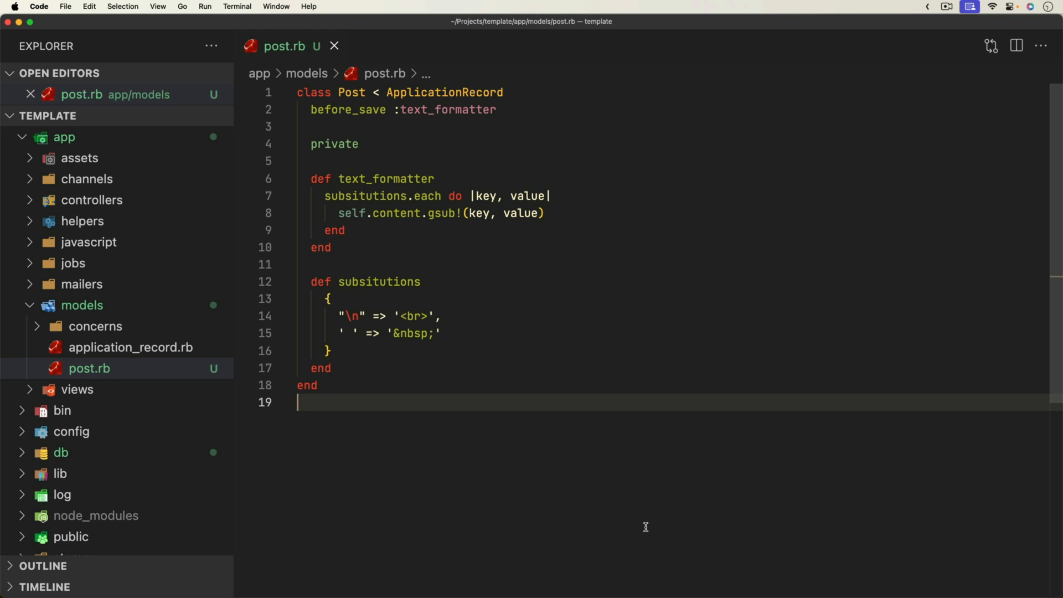
mouse_move(332, 90)
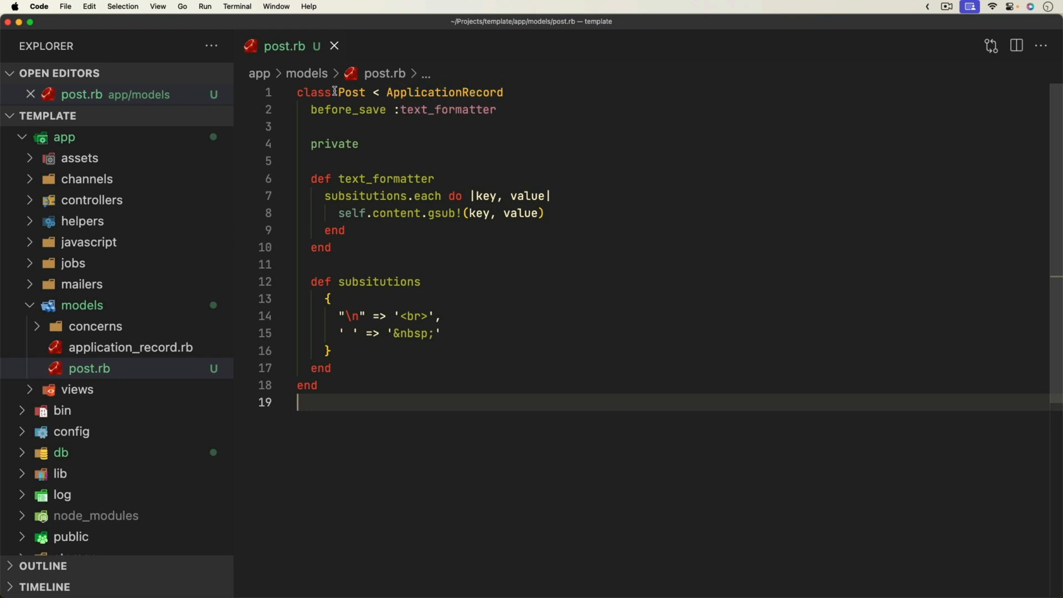
mouse_move(392, 220)
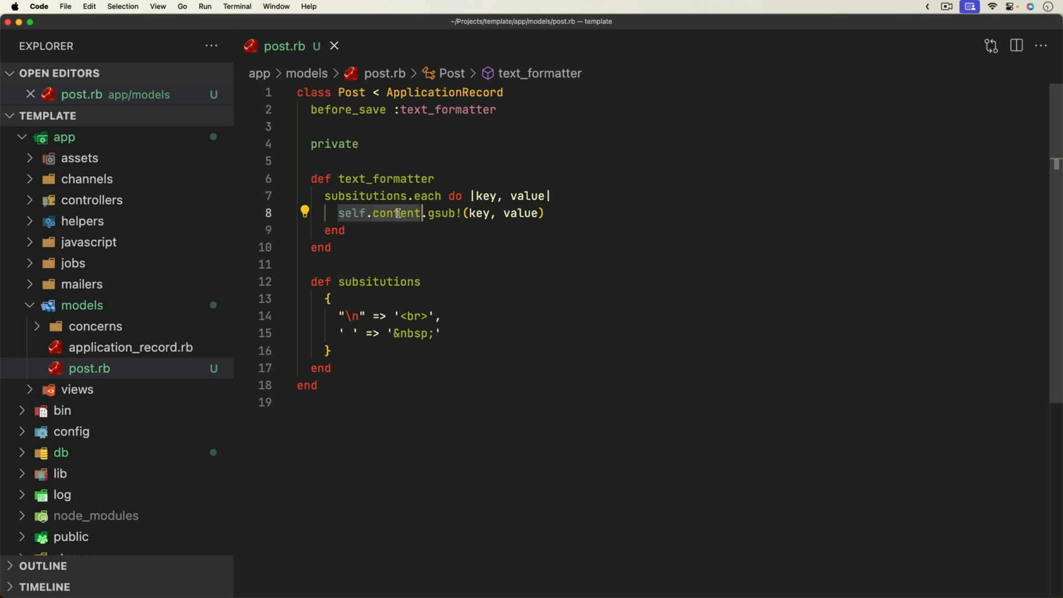
- Leave post.rb unedited and switch to the Chrome tab showing the railsstore.com shirts and hoodies page
click(347, 109)
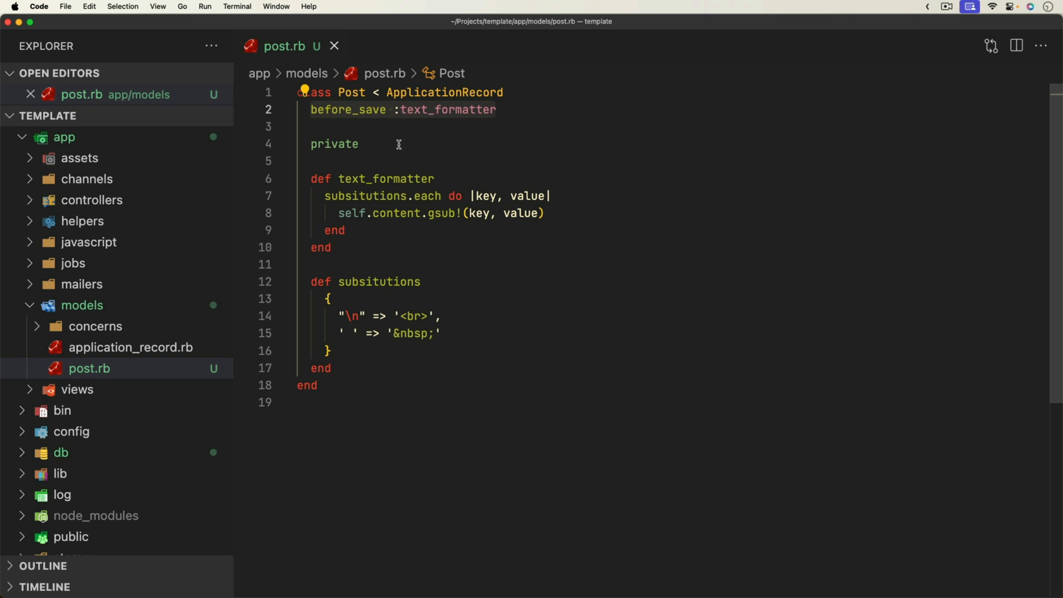
click(366, 196)
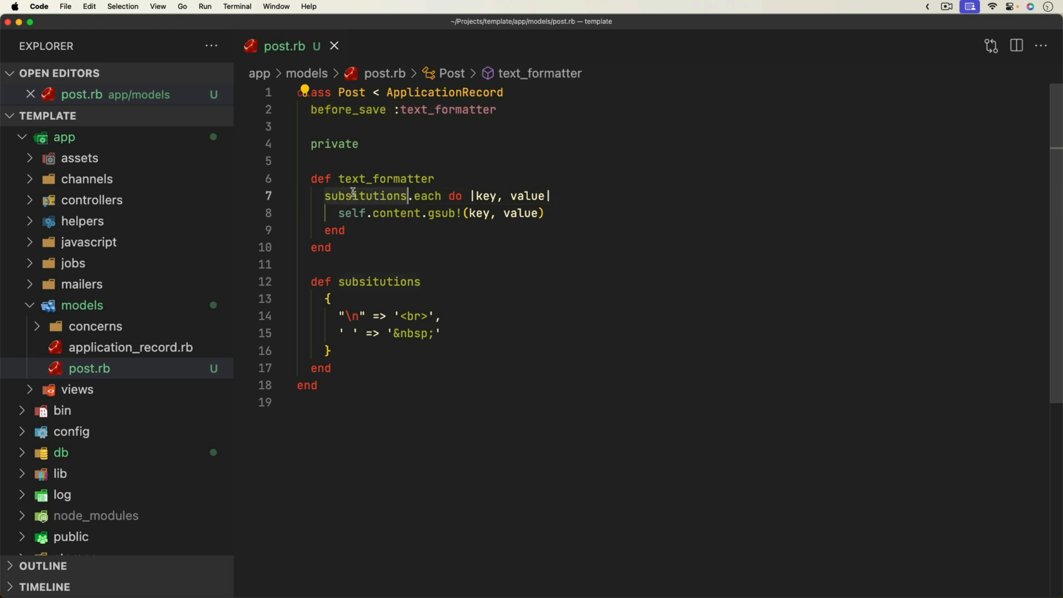
mouse_move(365, 196)
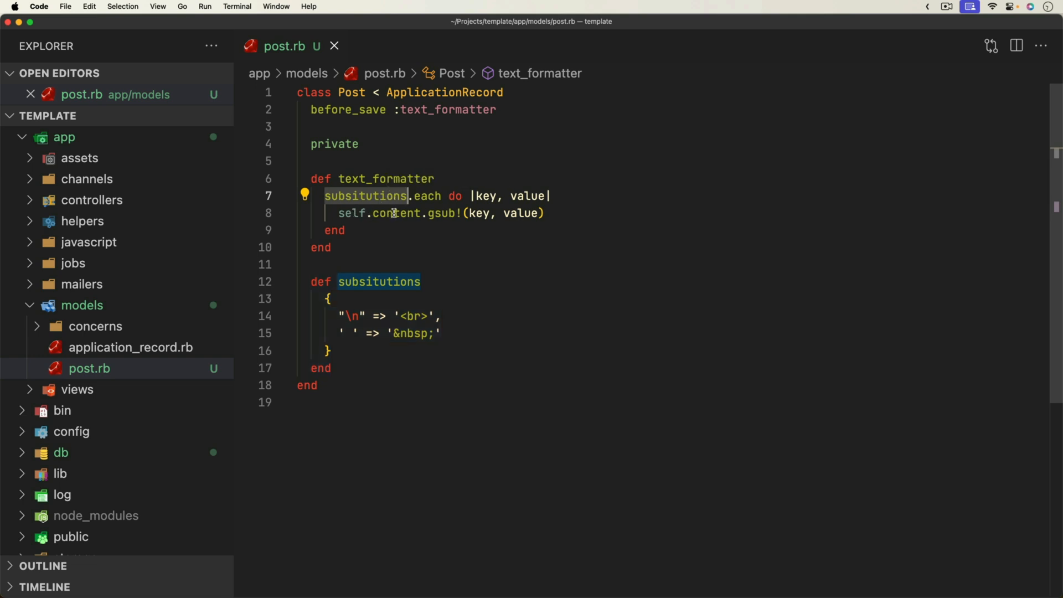
mouse_move(560, 217)
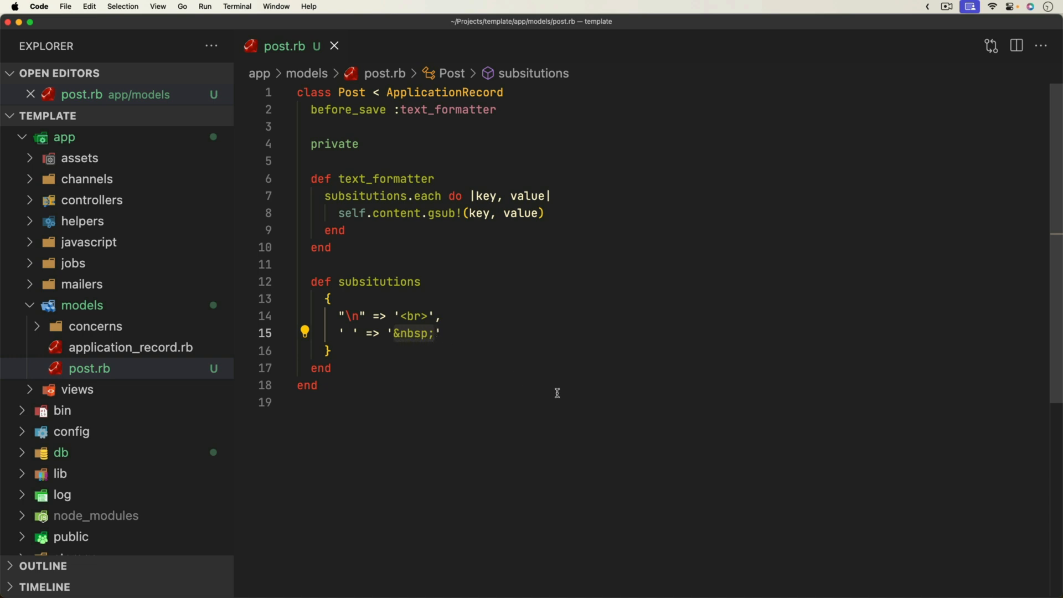
click(589, 401)
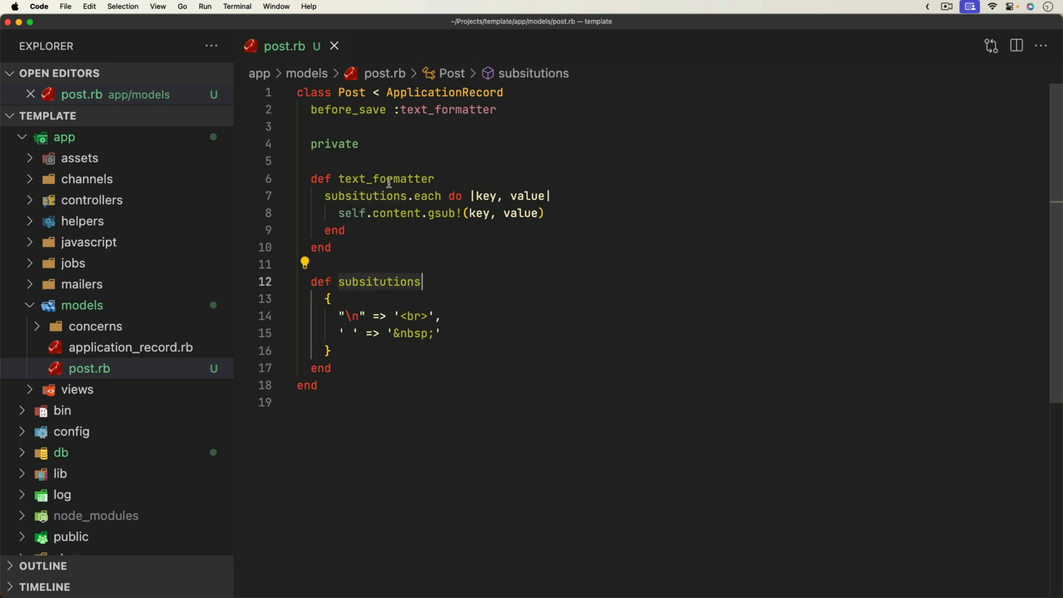
mouse_move(349, 179)
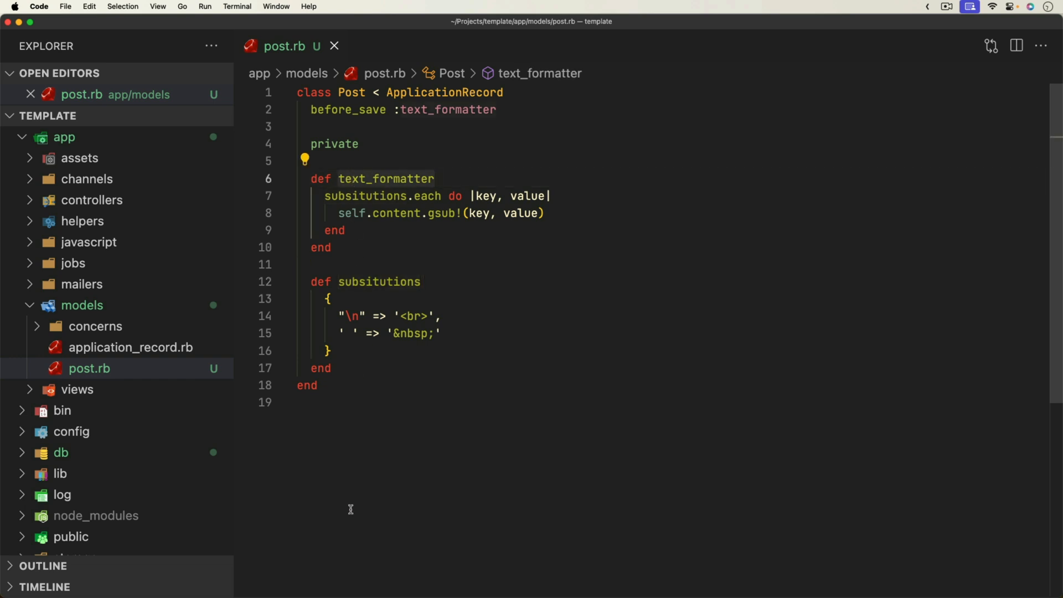
mouse_move(409, 215)
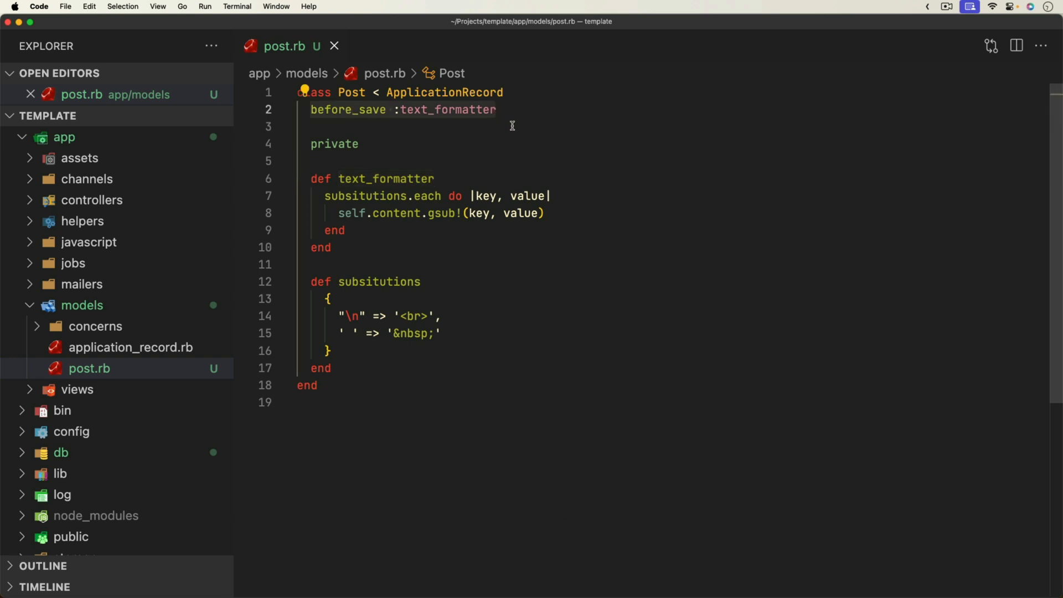
mouse_move(519, 130)
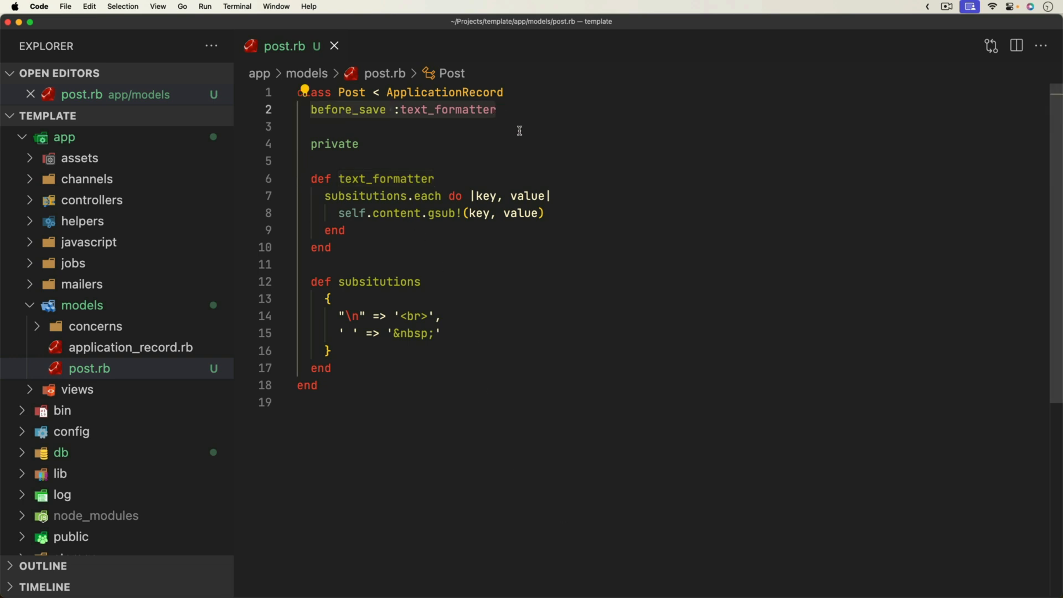
click(496, 109)
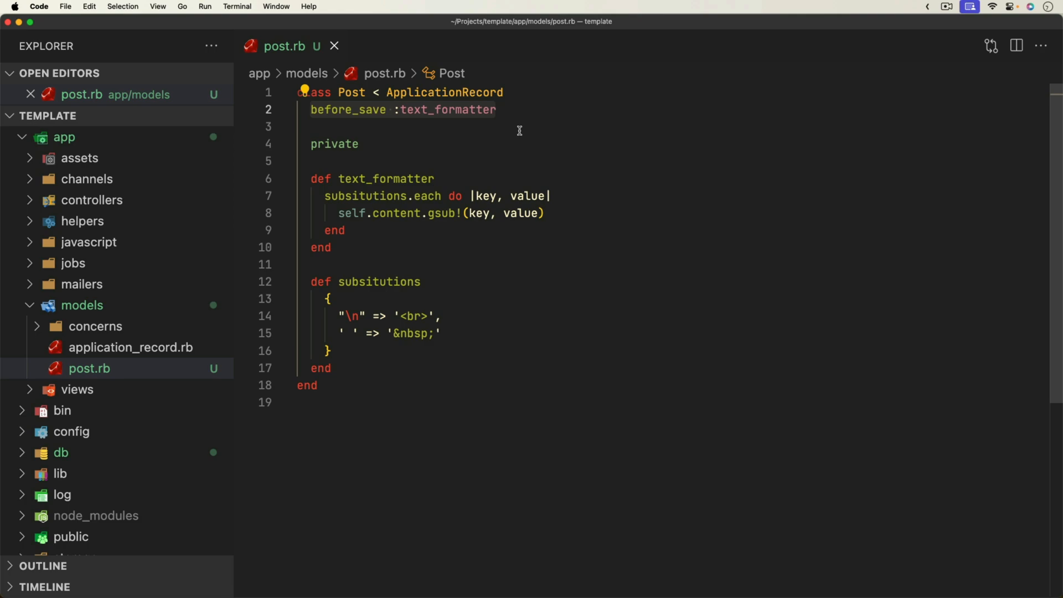
click(240, 13)
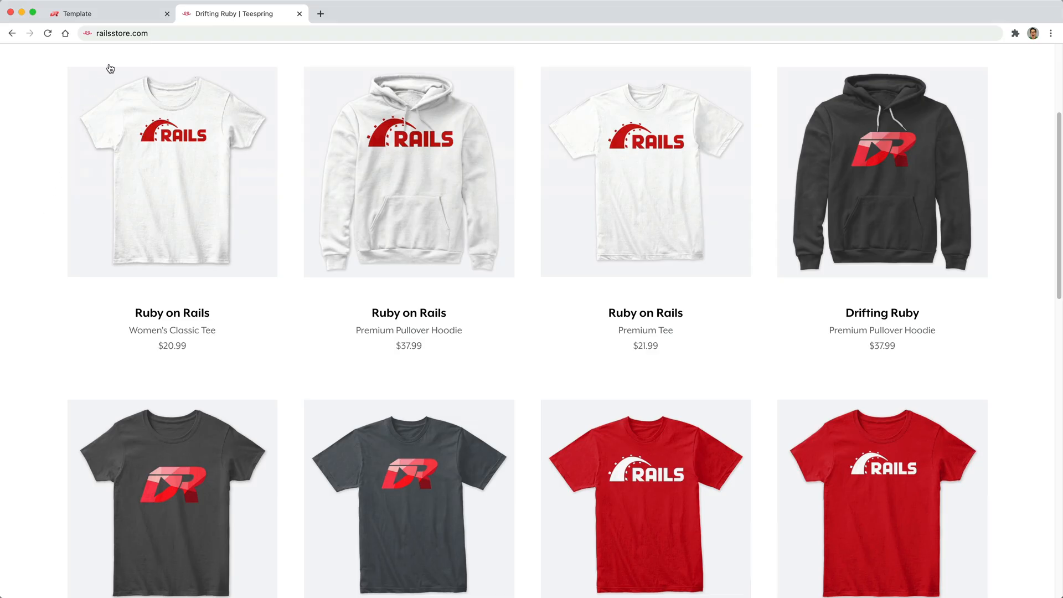